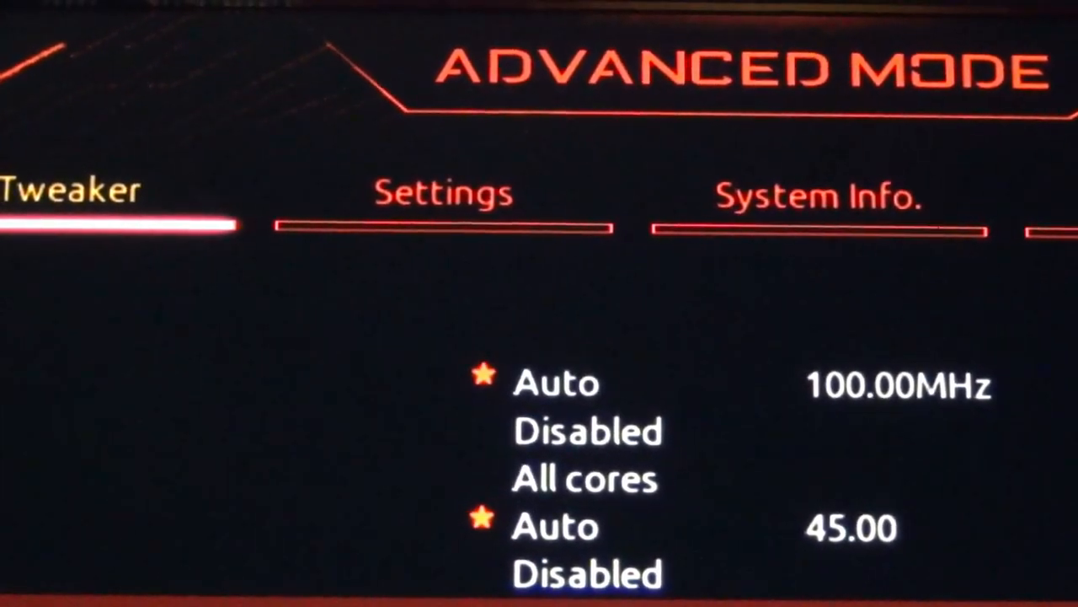
Step: Go to the Settings tab to reach the Titan Ridge Thunderbolt port configuration
{"action": "left_click", "coordinate": [444, 193]}
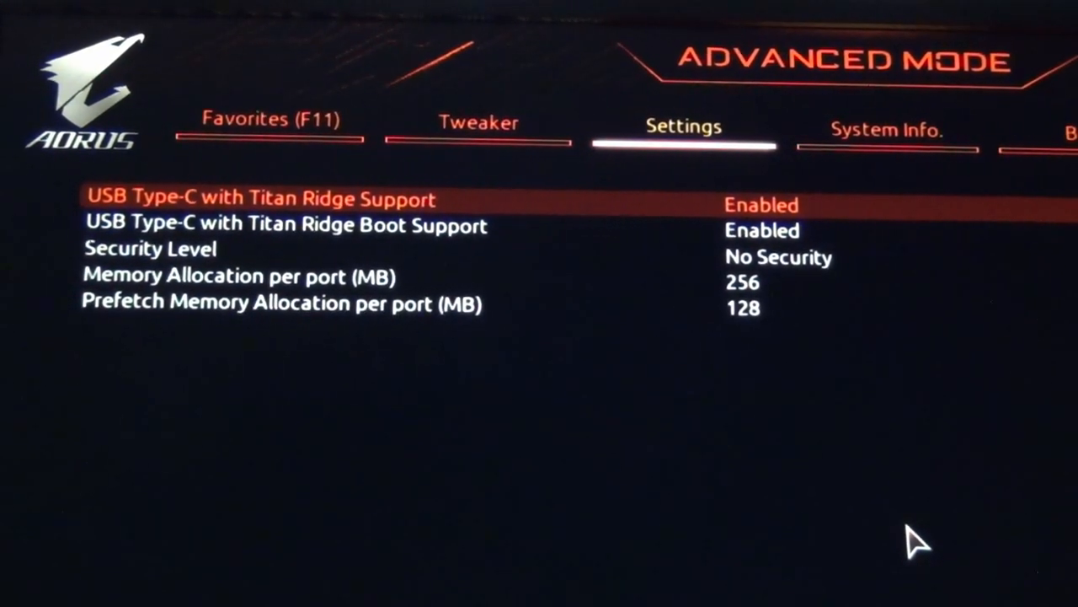
Step: Move to Memory Allocation per port (256 MB) among the Titan Ridge options
{"action": "key", "text": "Down"}
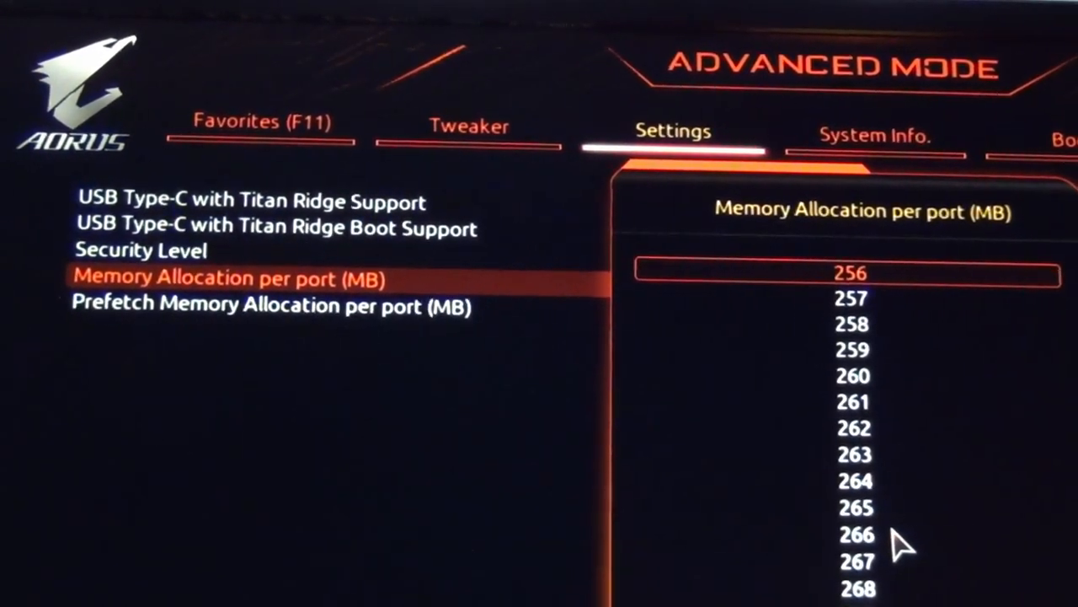
{"action": "scroll", "scroll_direction": "up", "scroll_amount": 3}
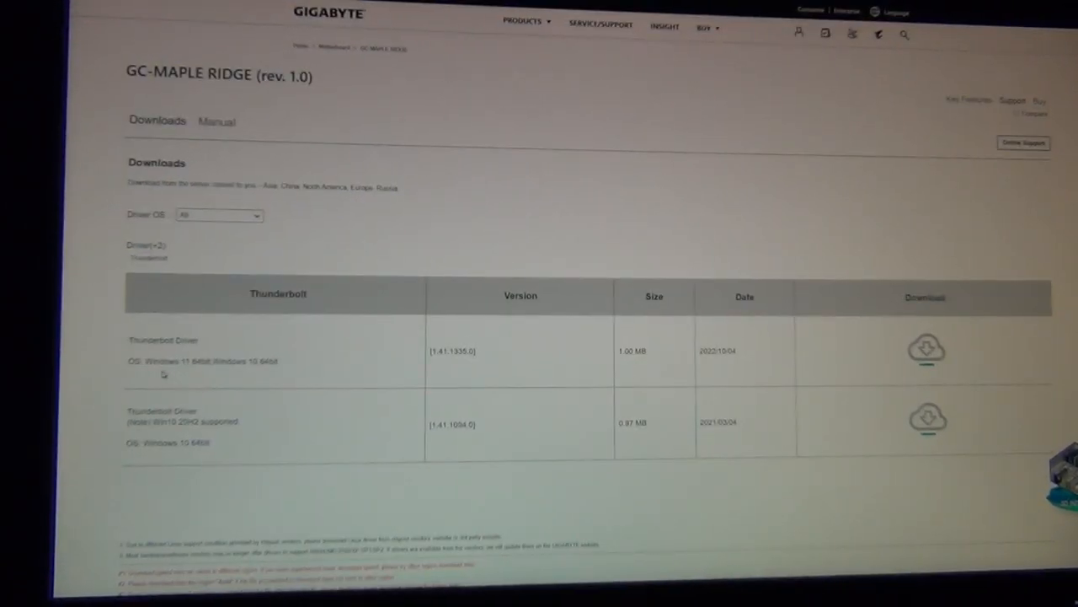
Step: Highlight the Windows 11/10 64-bit OS entry for Thunderbolt driver 1.41.1335.0
{"action": "double_click", "coordinate": [166, 361]}
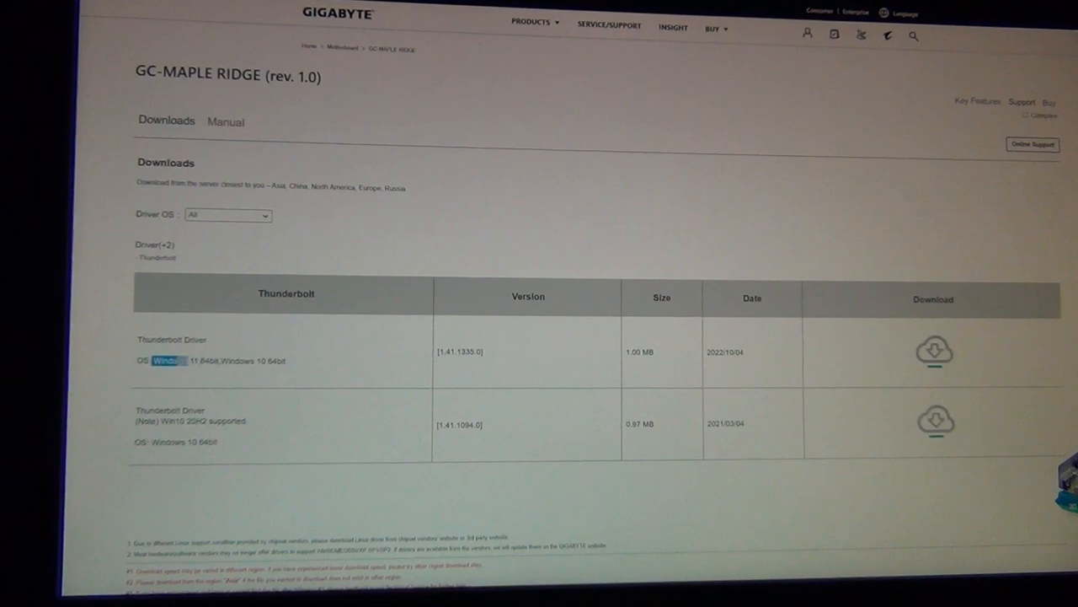